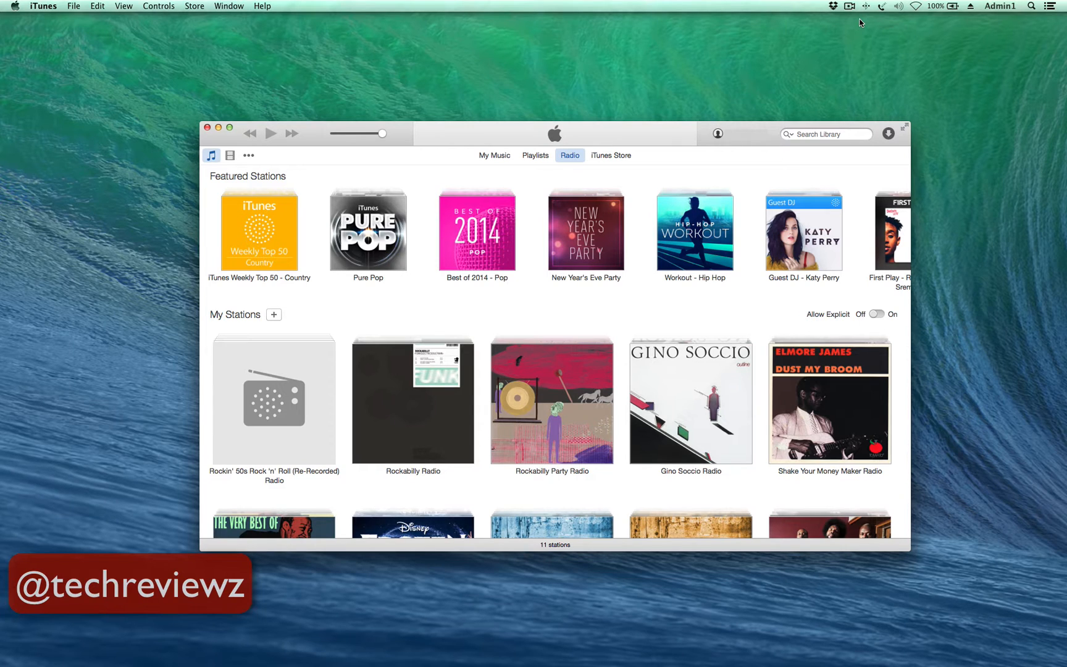
# Step: Switch from radio stations to Playlists and select the Solid Funk - Ryan Dupree Remix track
pyautogui.click(534, 155)
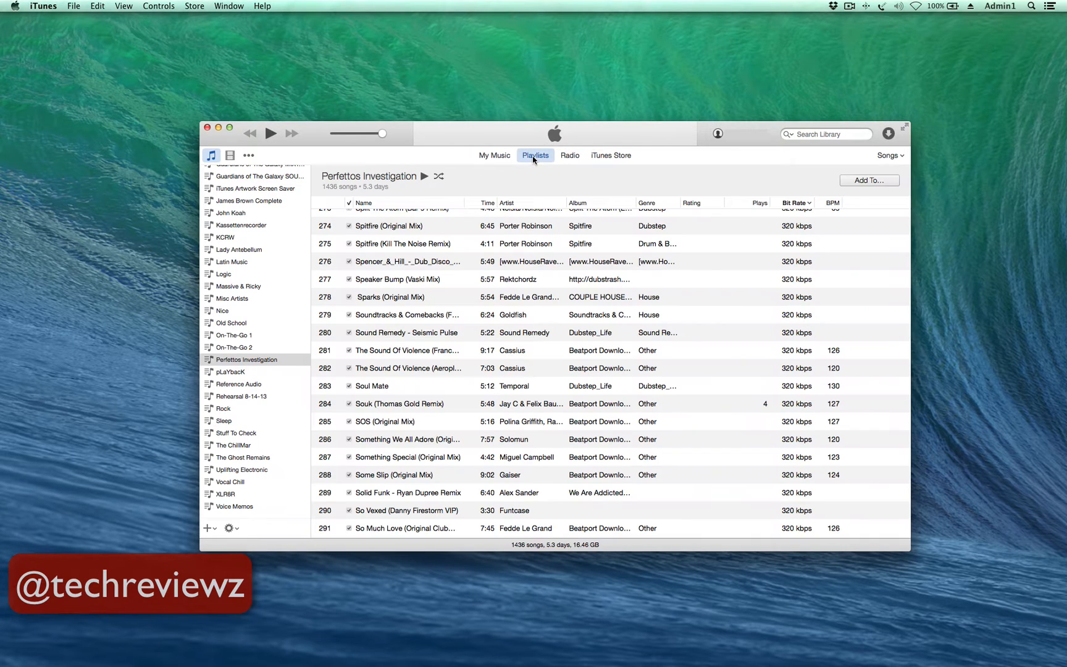
pyautogui.moveTo(499, 305)
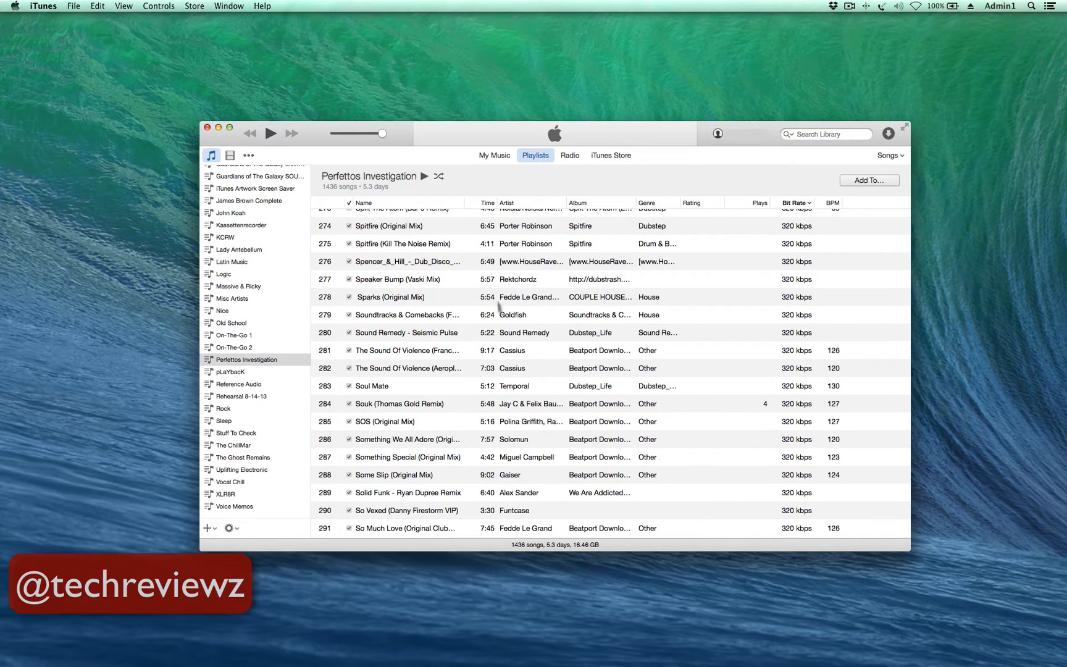
pyautogui.moveTo(419, 497)
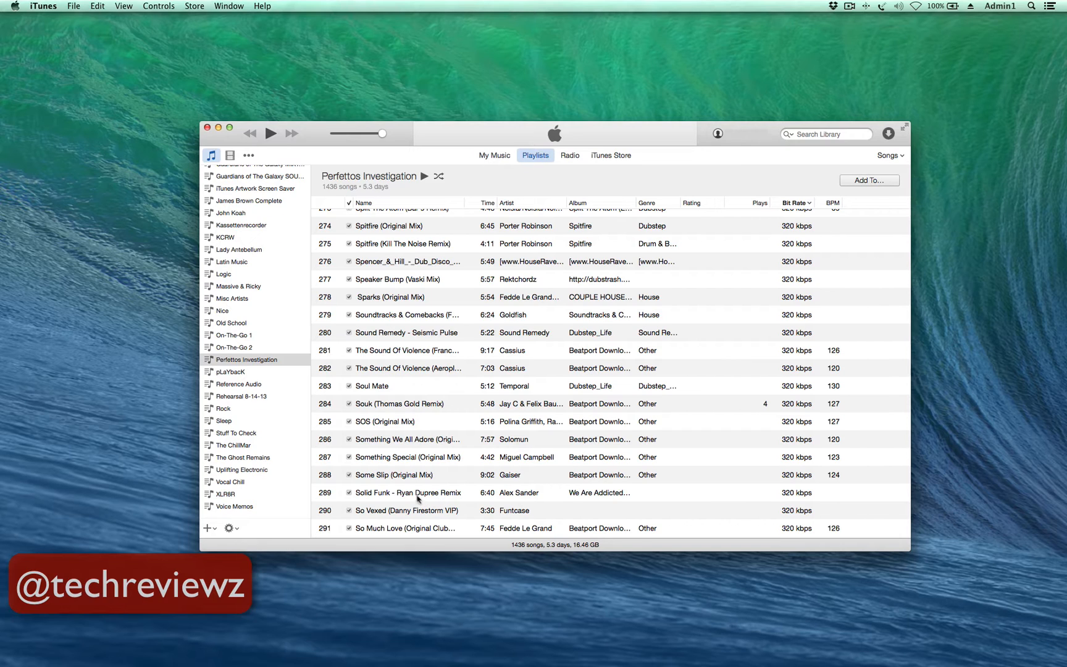
pyautogui.click(408, 492)
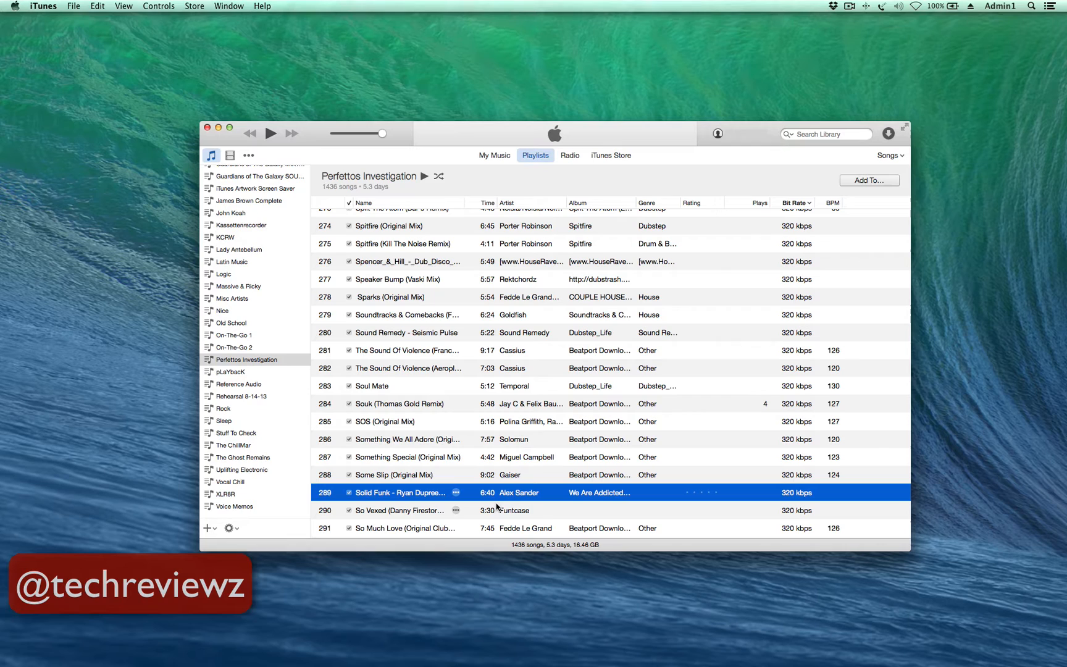
pyautogui.press('Delete')
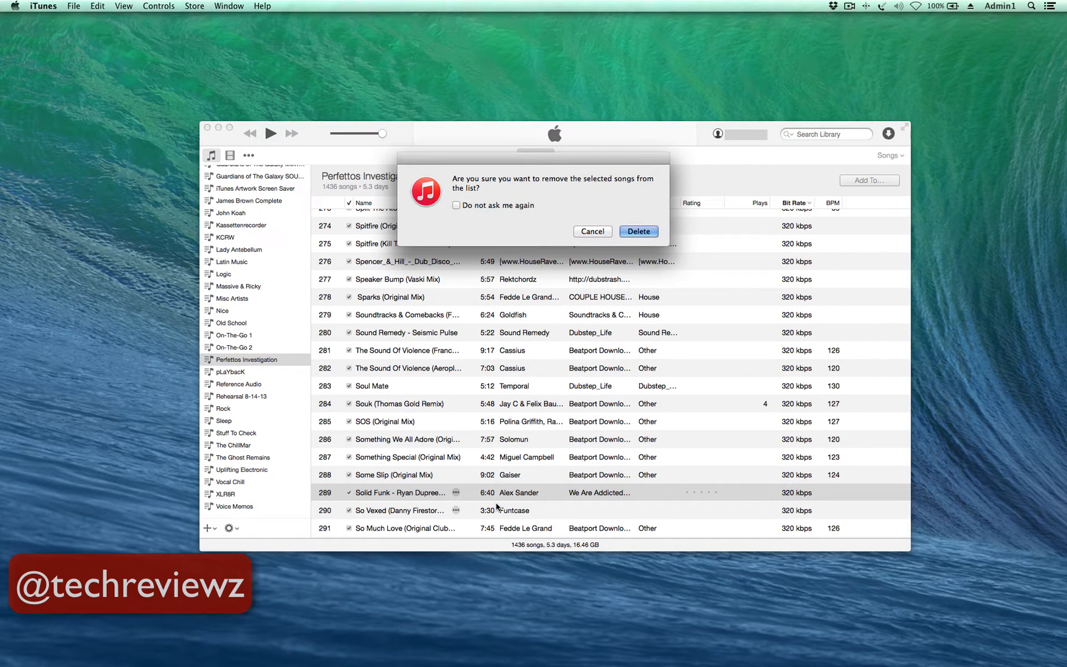
pyautogui.moveTo(612, 256)
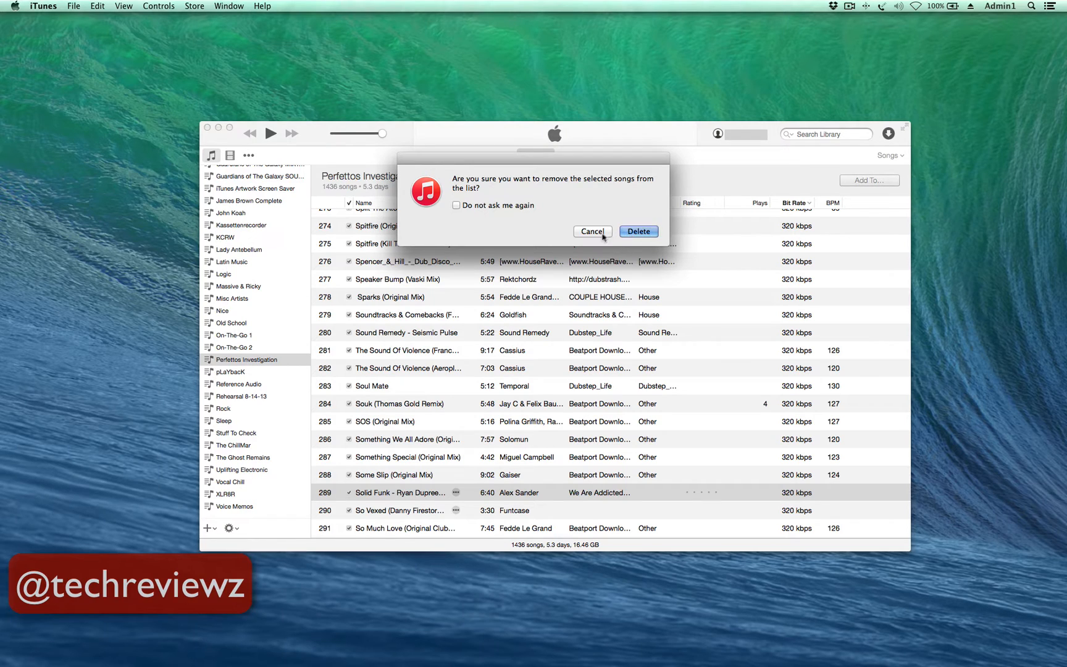
pyautogui.moveTo(589, 238)
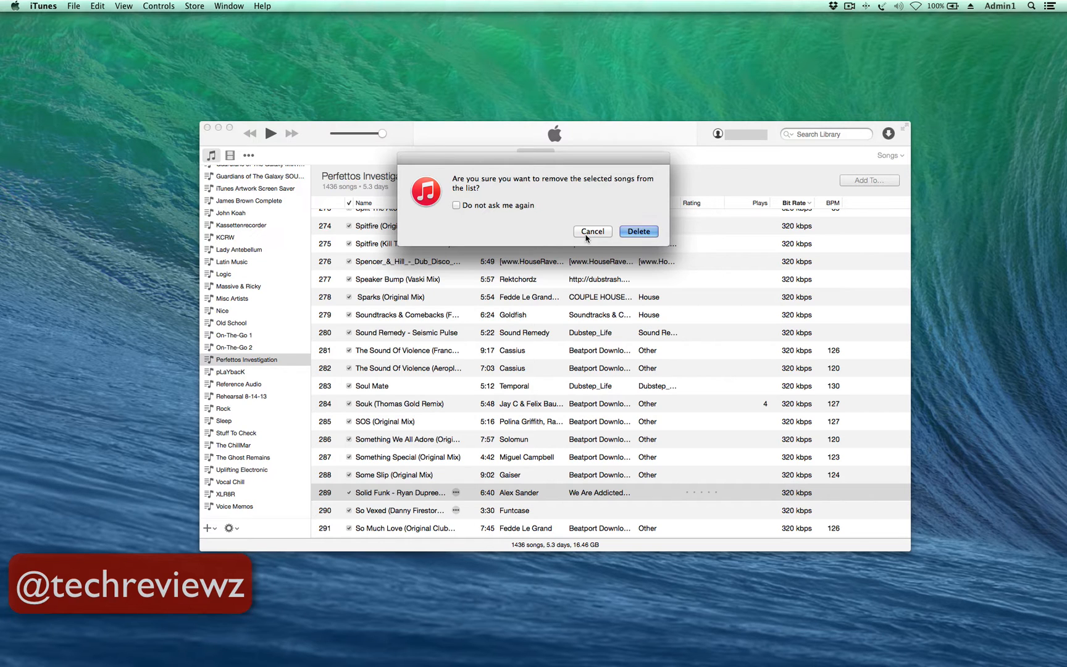
pyautogui.click(592, 231)
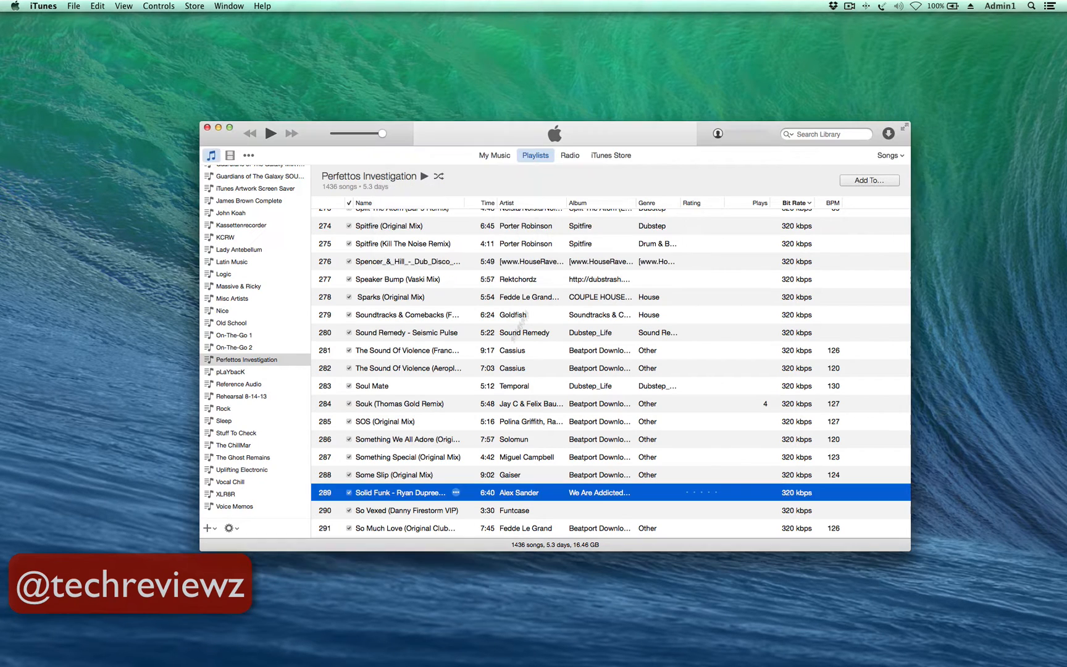
# Step: Open the context menu on the Solid Funk - Ryan Dupree Remix track
pyautogui.rightClick(402, 493)
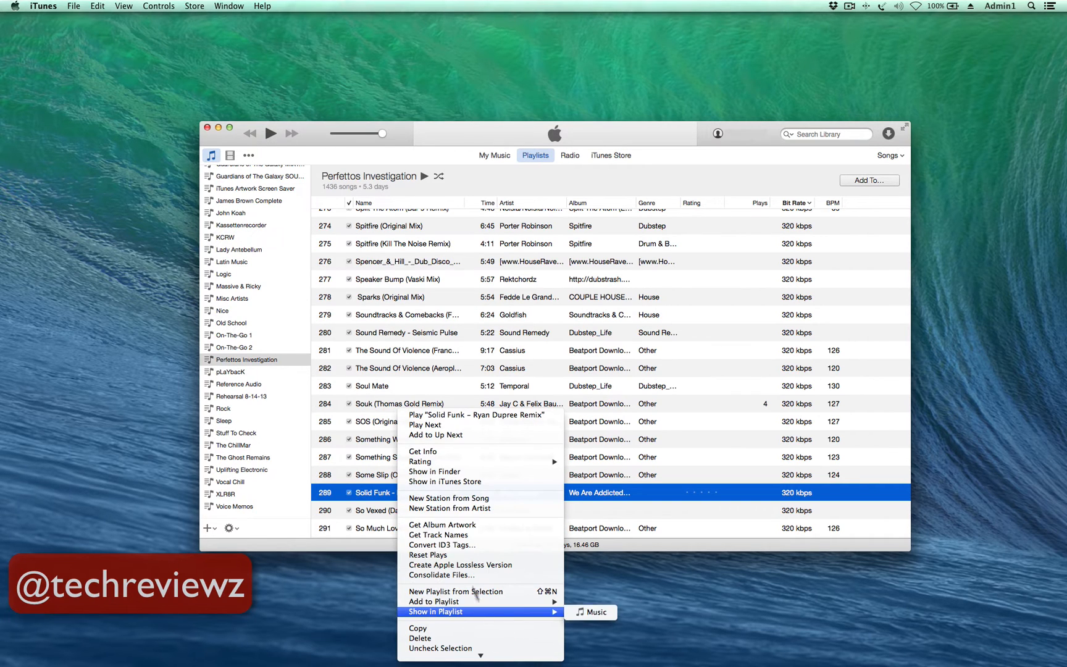
pyautogui.moveTo(463, 504)
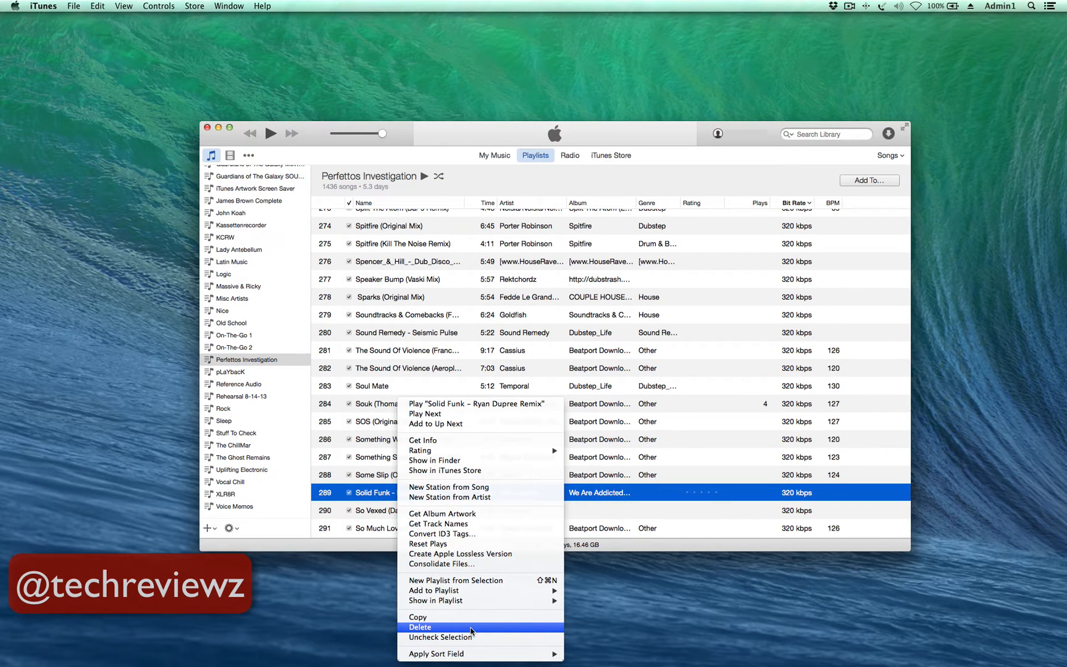
pyautogui.moveTo(487, 534)
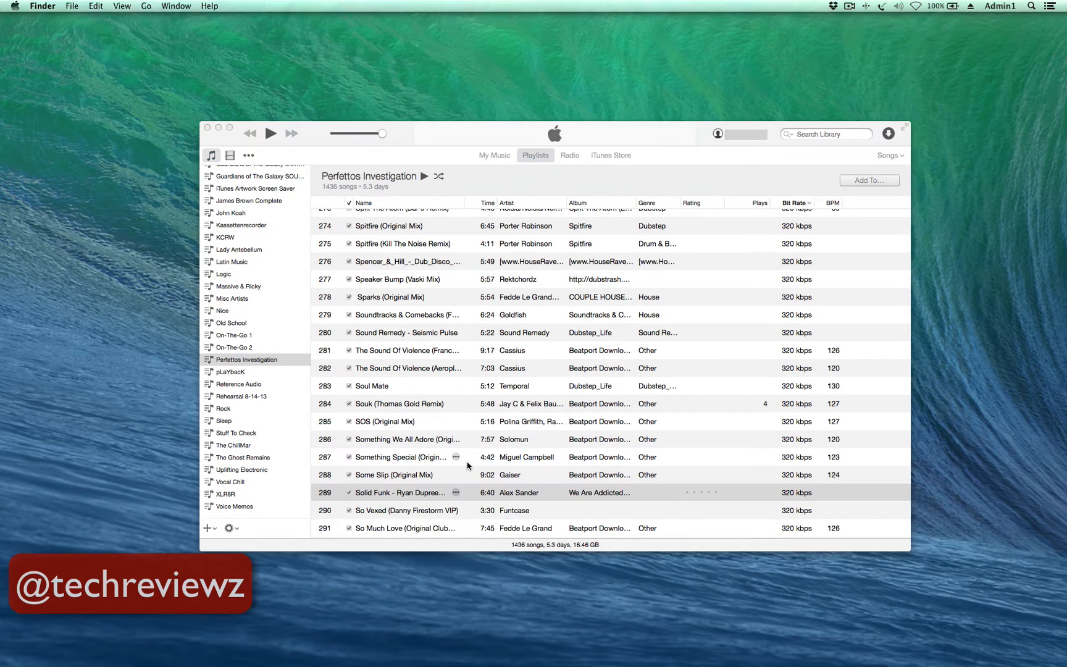
# Step: Choose Show in Finder to reveal 02 Solid Funk - Ryan Dupree Remix.mp3
pyautogui.click(456, 492)
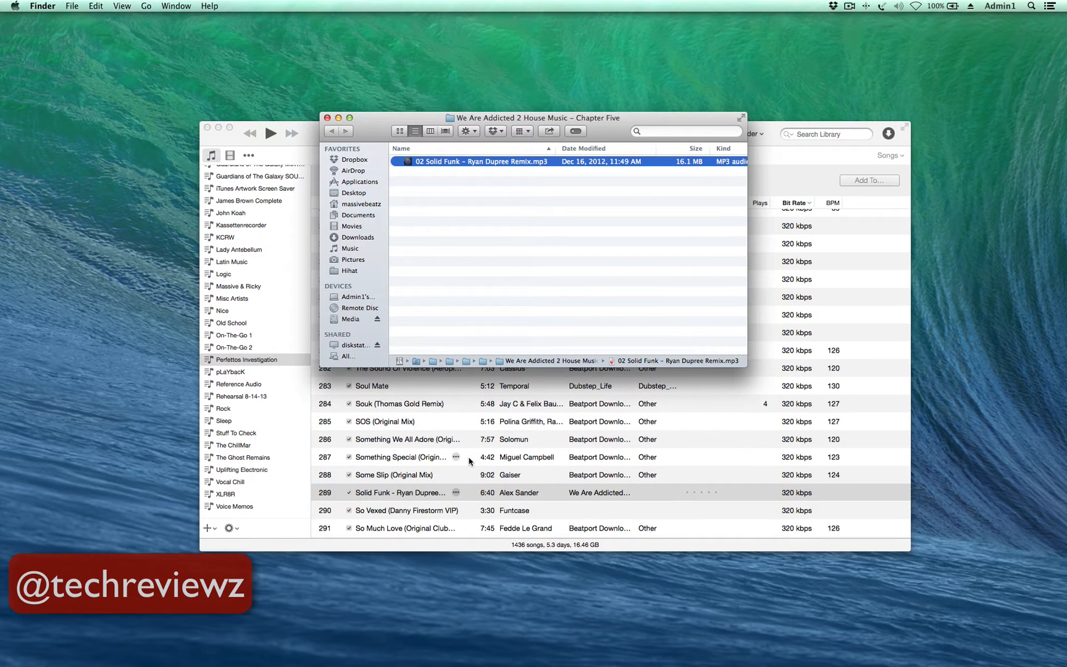
pyautogui.moveTo(475, 307)
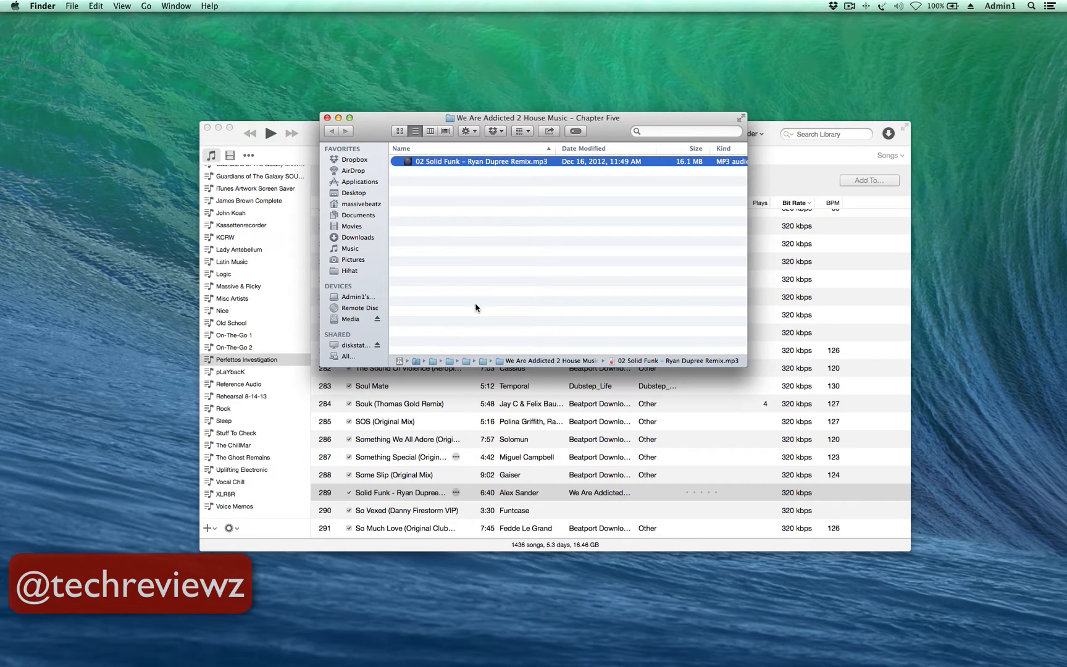
pyautogui.moveTo(433, 196)
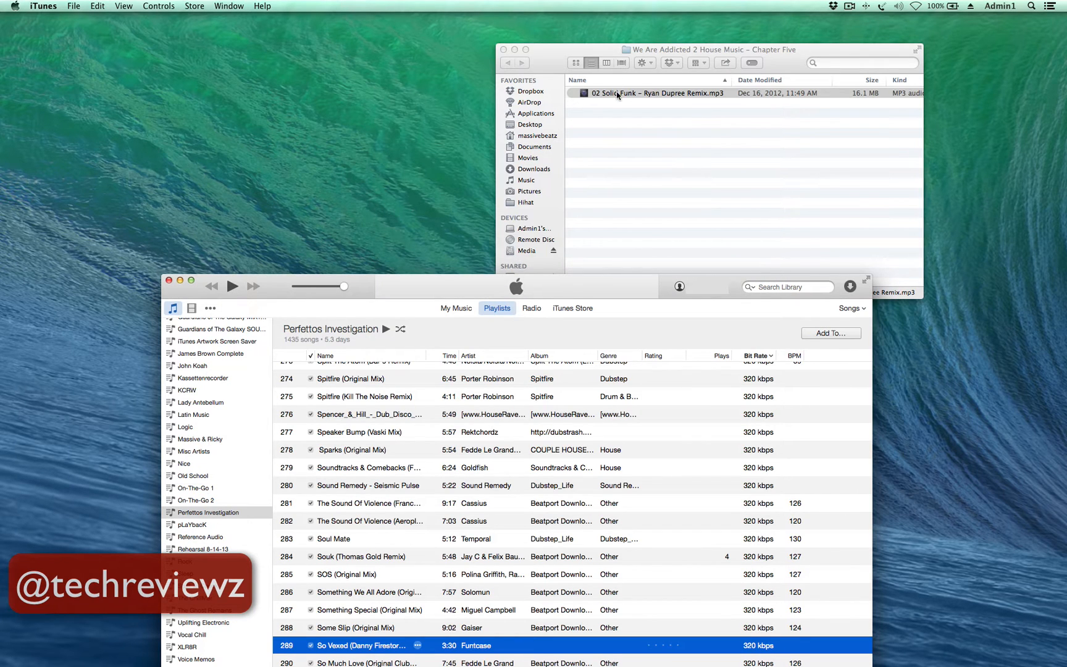
# Step: Undo the Solid Funk deletion via the Edit menu, then play The Sound Of Violence remix
pyautogui.click(653, 93)
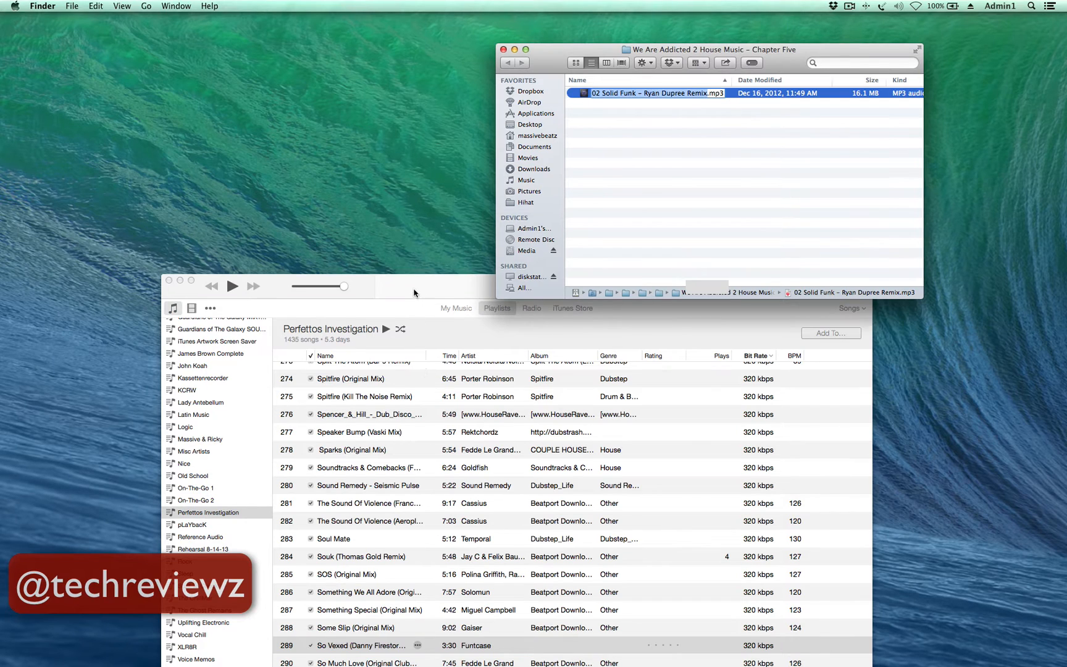
pyautogui.click(96, 6)
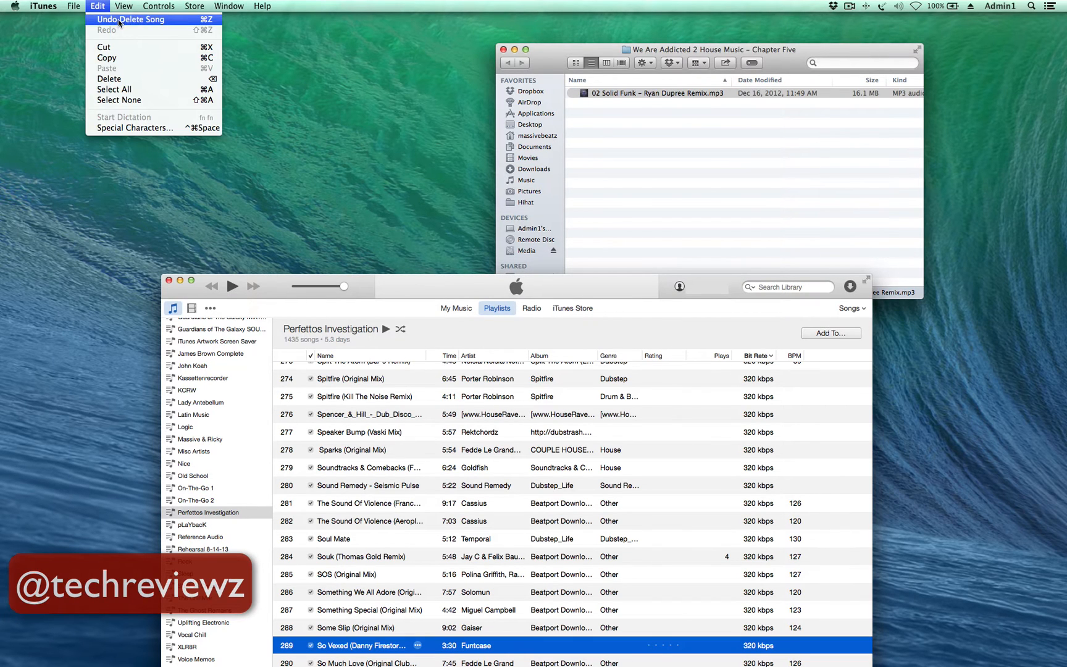
pyautogui.click(131, 19)
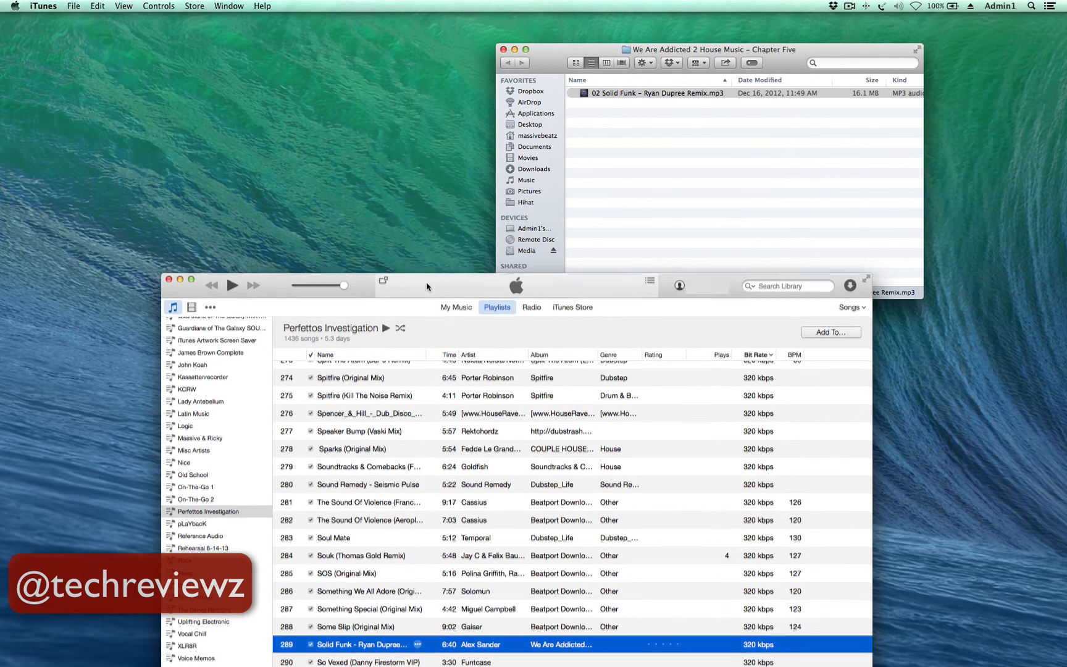
pyautogui.doubleClick(360, 488)
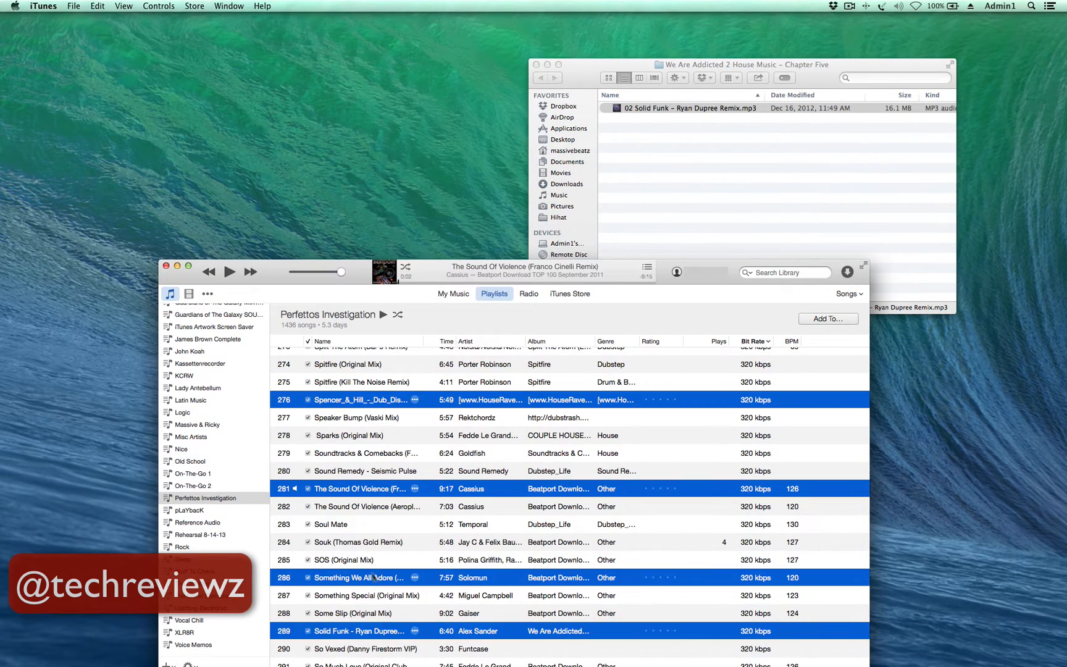
# Step: Select Sparks (Original Mix) by Fedde Le Grand in the playlist
pyautogui.scroll(-3)
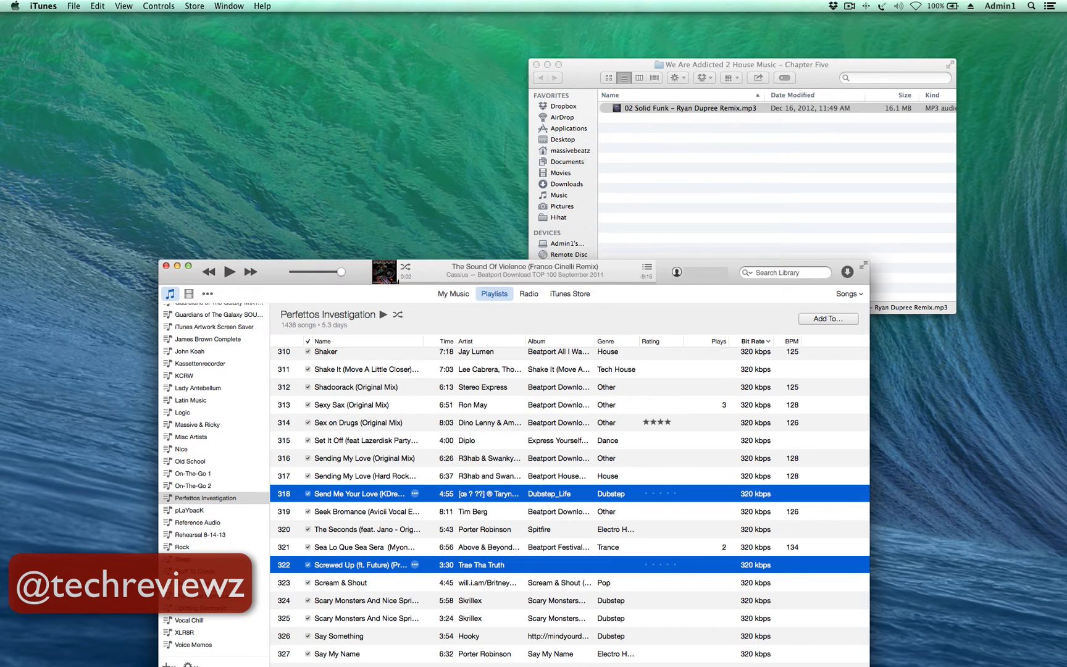
pyautogui.scroll(3)
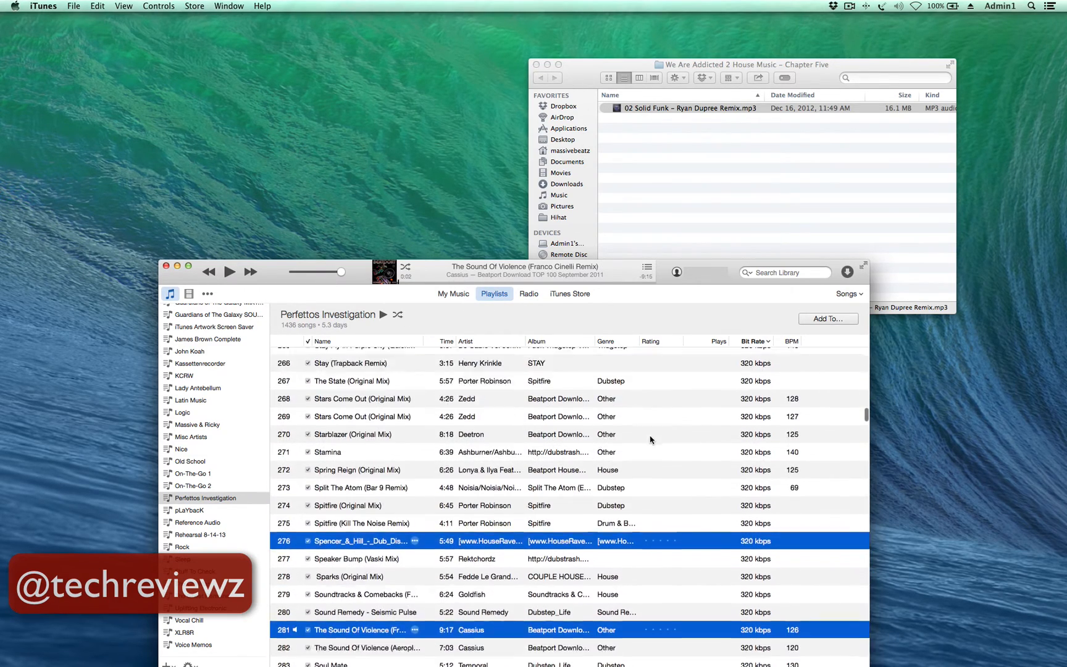
pyautogui.scroll(-3)
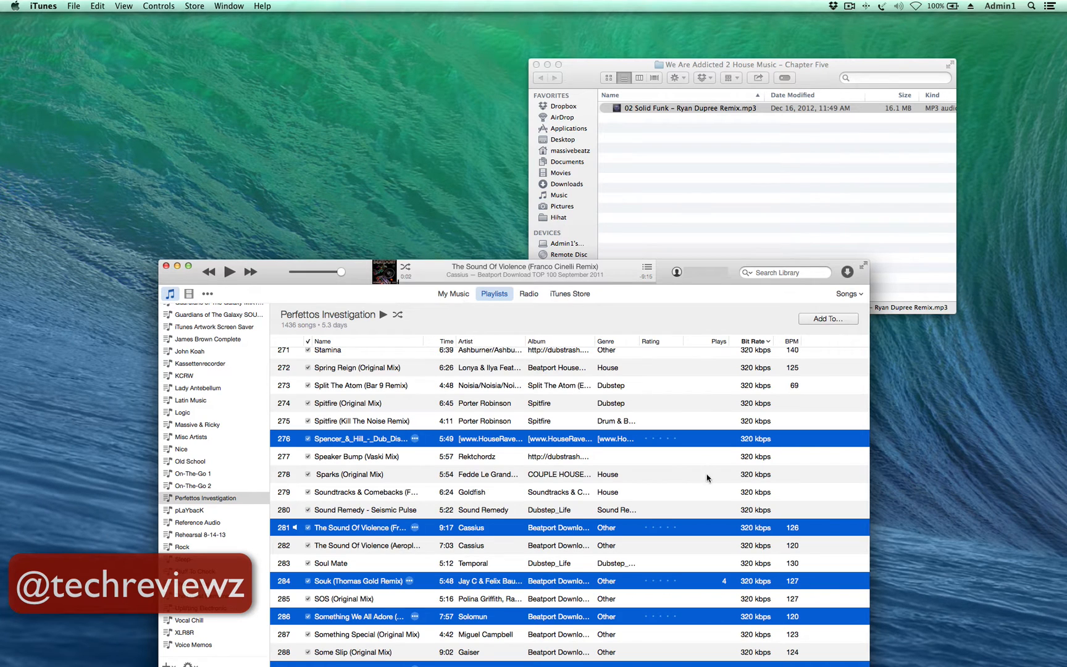
pyautogui.click(351, 474)
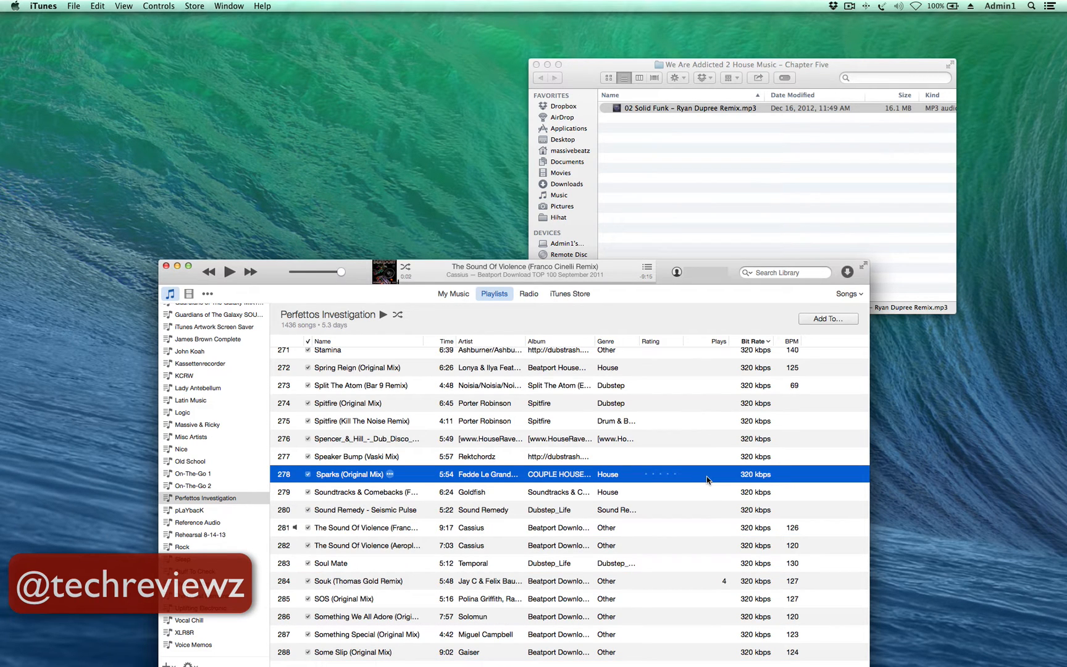
pyautogui.moveTo(688, 295)
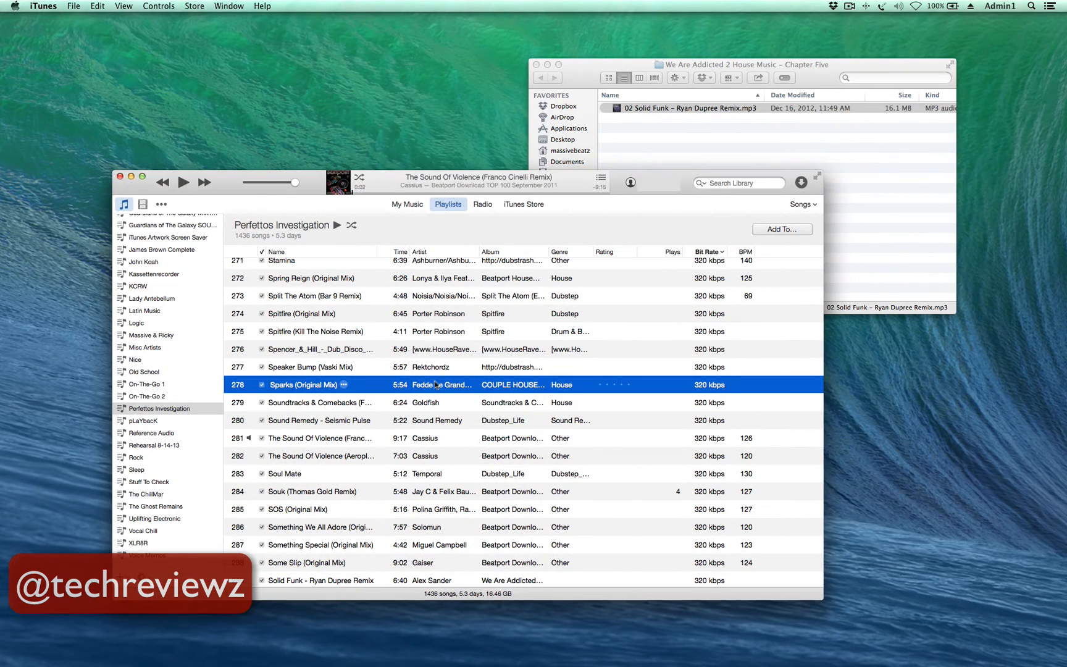
pyautogui.moveTo(382, 393)
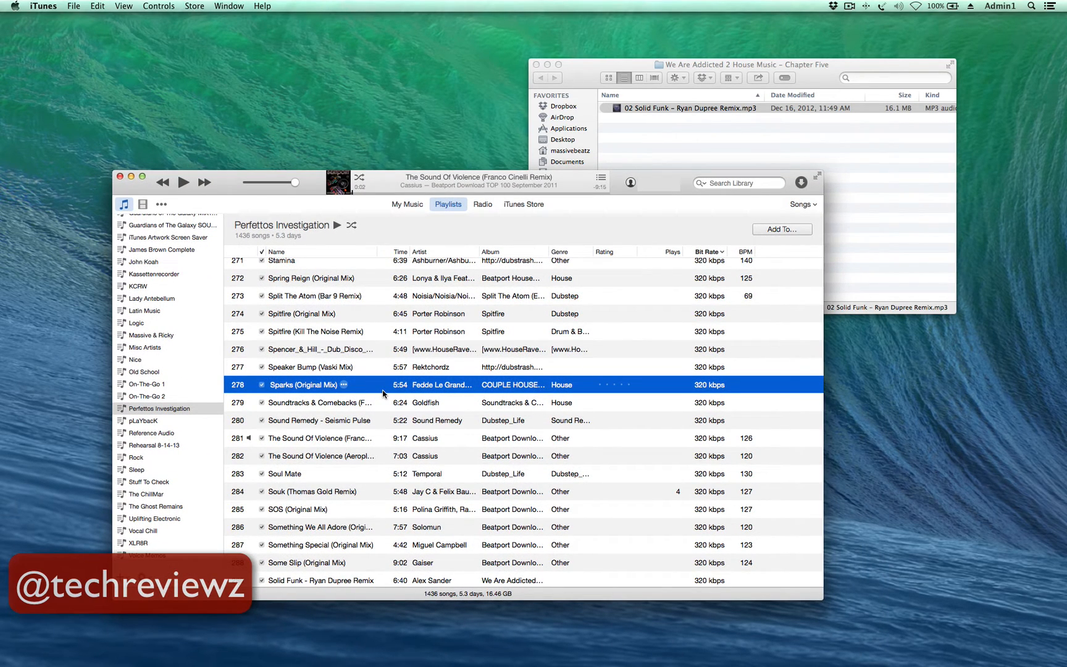
# Step: Cancel removing Sparks, then show Advanced preferences with the /Volumes/Media/Alias Music folder
pyautogui.press('delete')
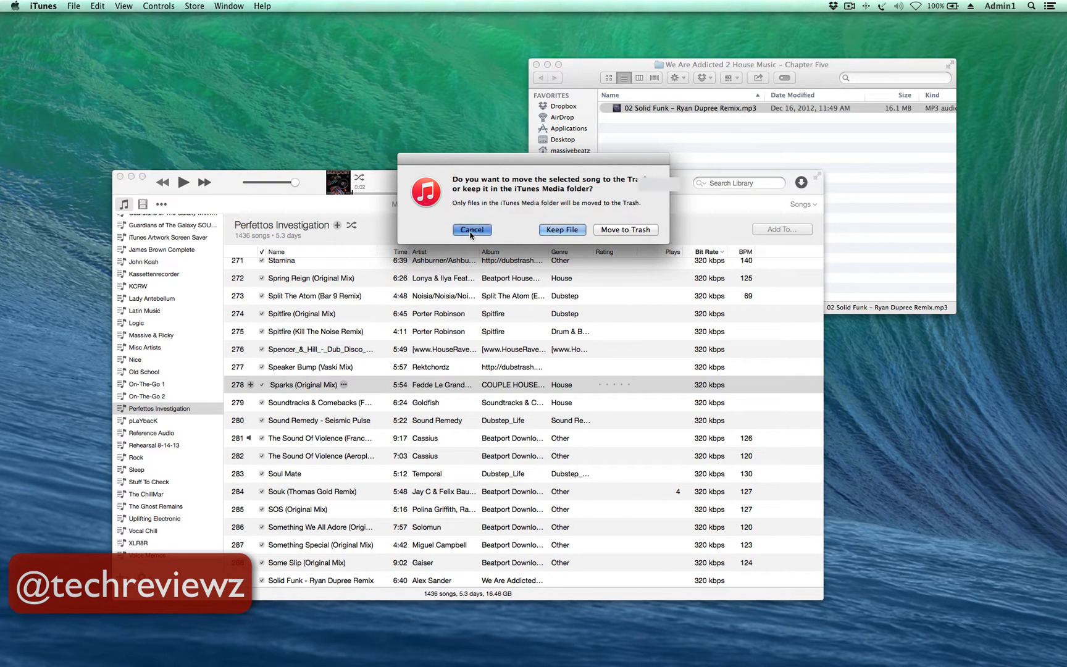
pyautogui.click(471, 229)
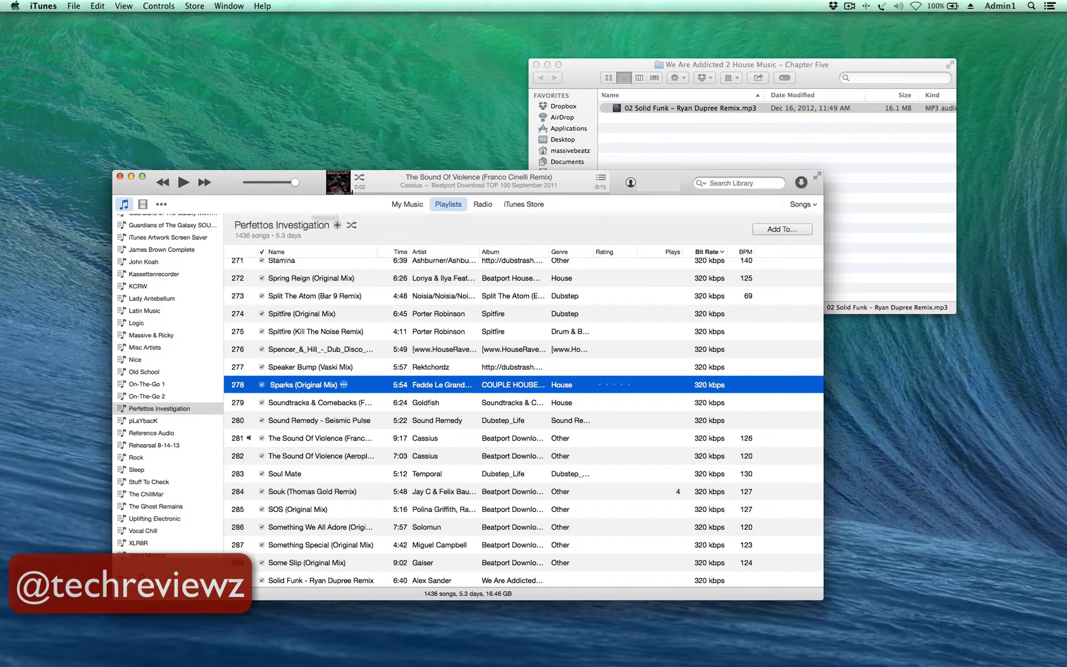
pyautogui.click(42, 6)
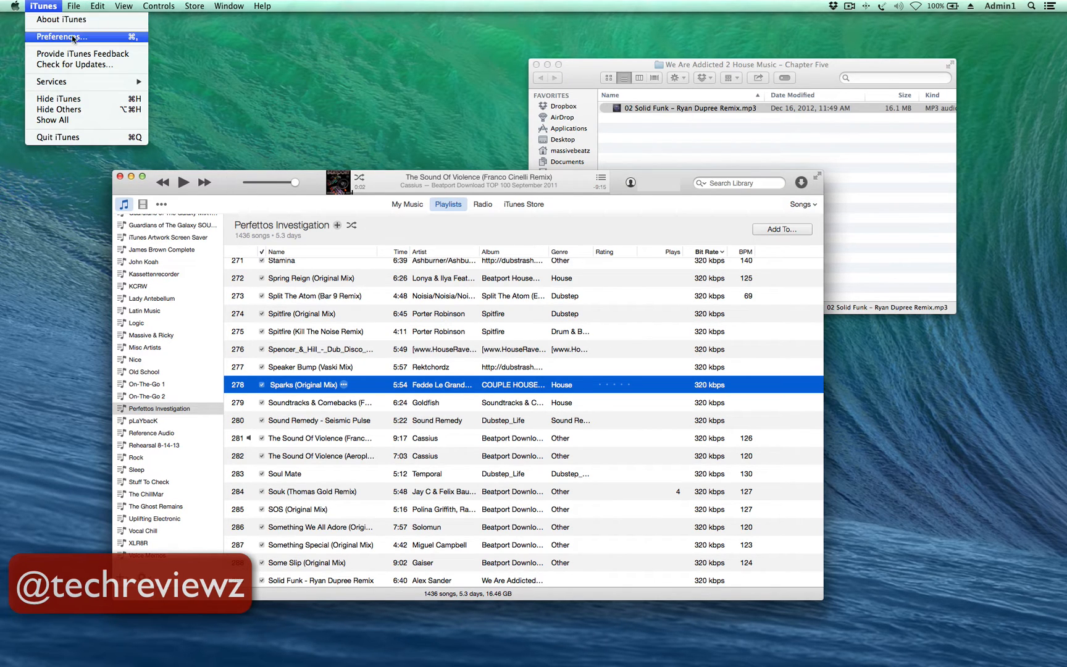
pyautogui.click(61, 36)
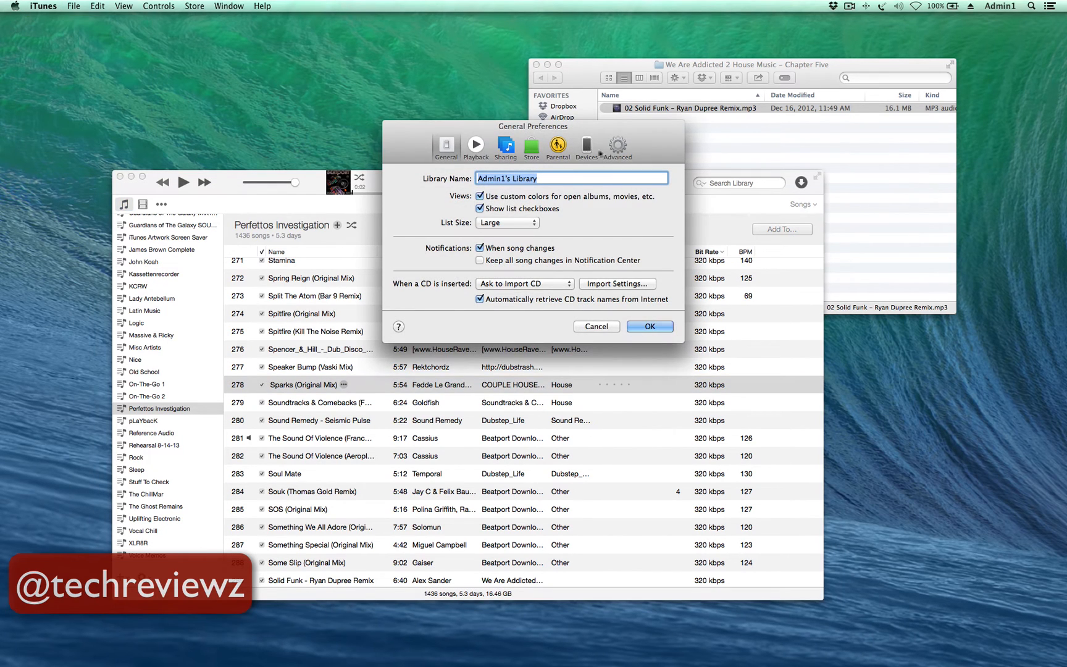
pyautogui.click(616, 146)
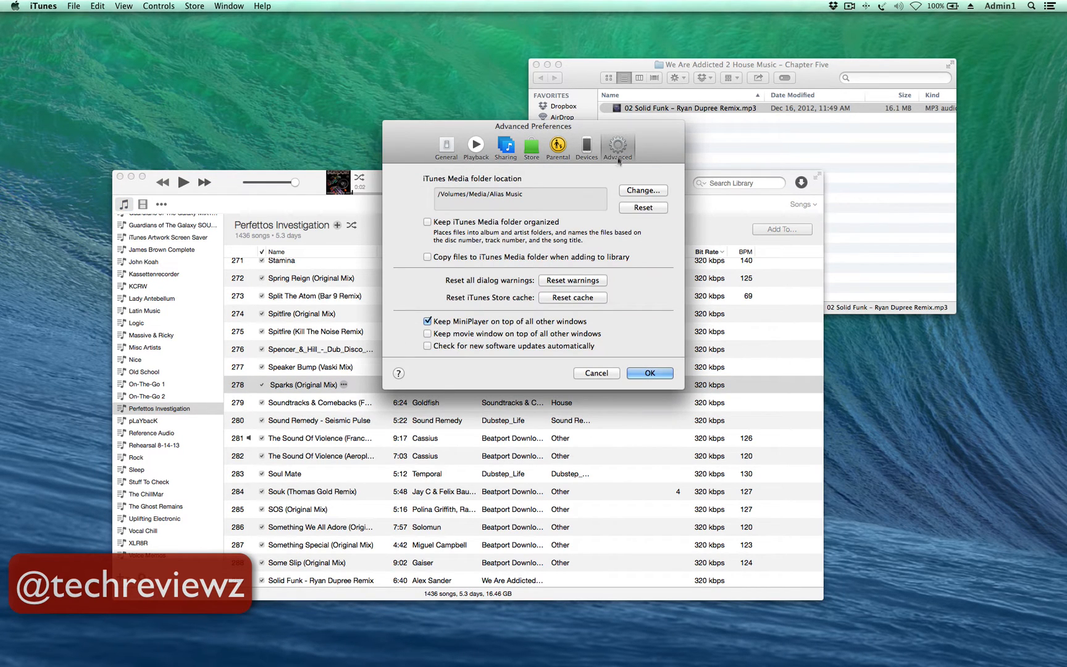
pyautogui.moveTo(592, 192)
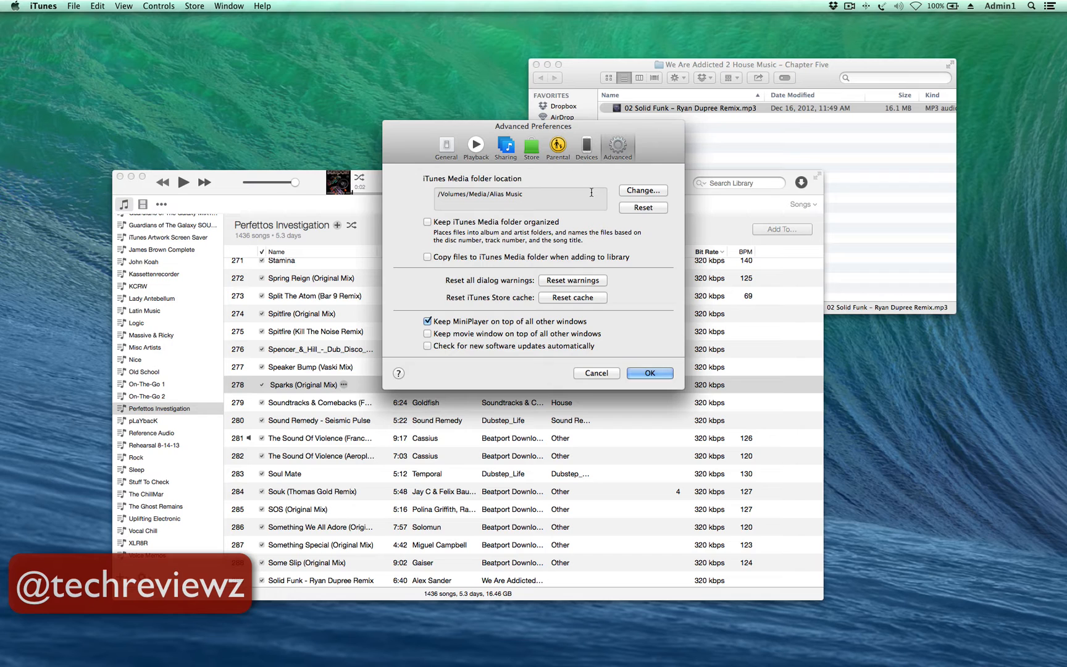
pyautogui.moveTo(552, 226)
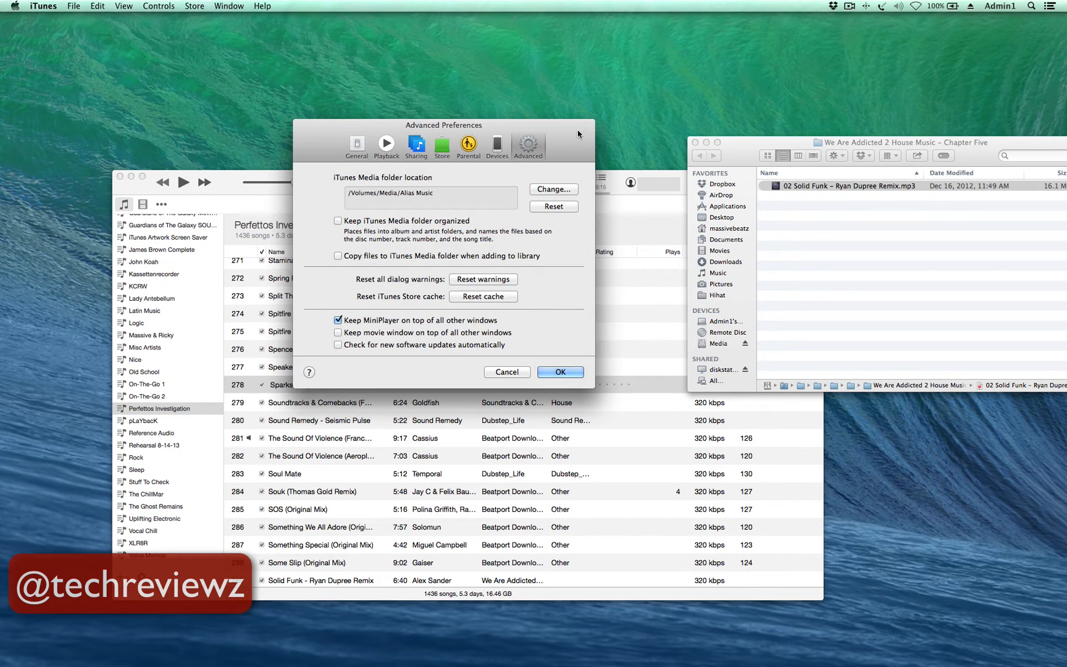
pyautogui.moveTo(397, 205)
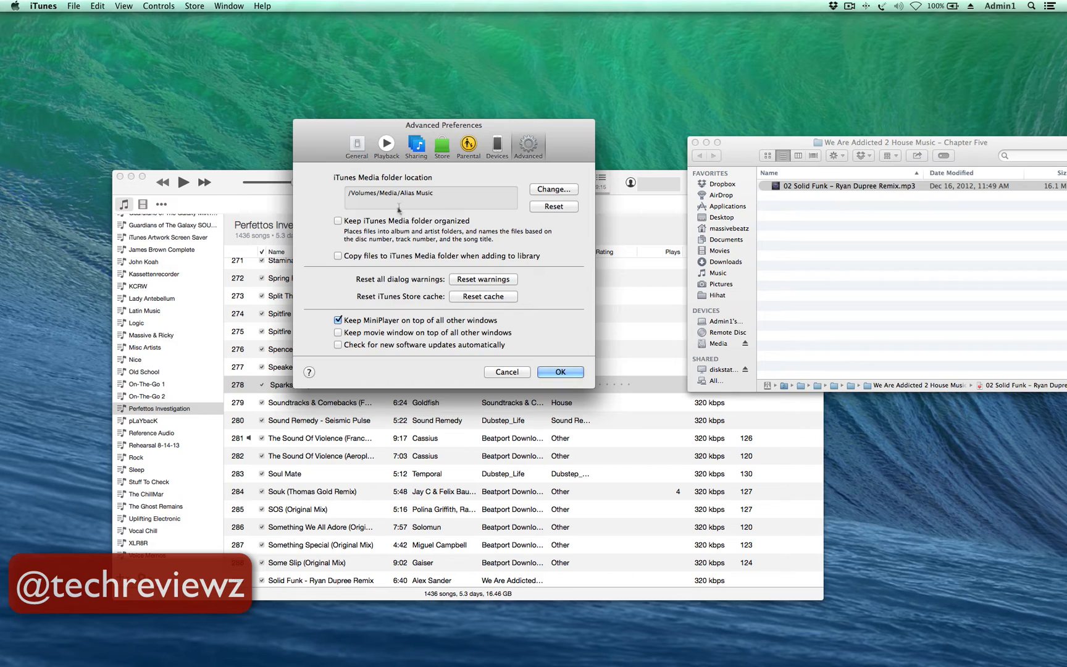